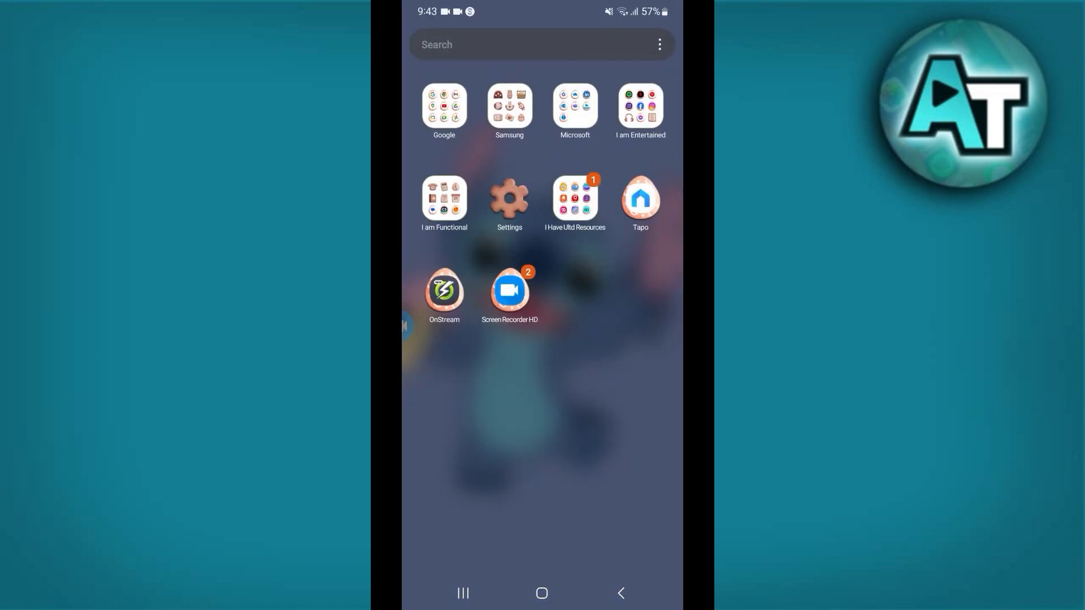
Step: Launch OnStream from the app drawer to its trending home feed
{"action": "left_click", "coordinate": [444, 290]}
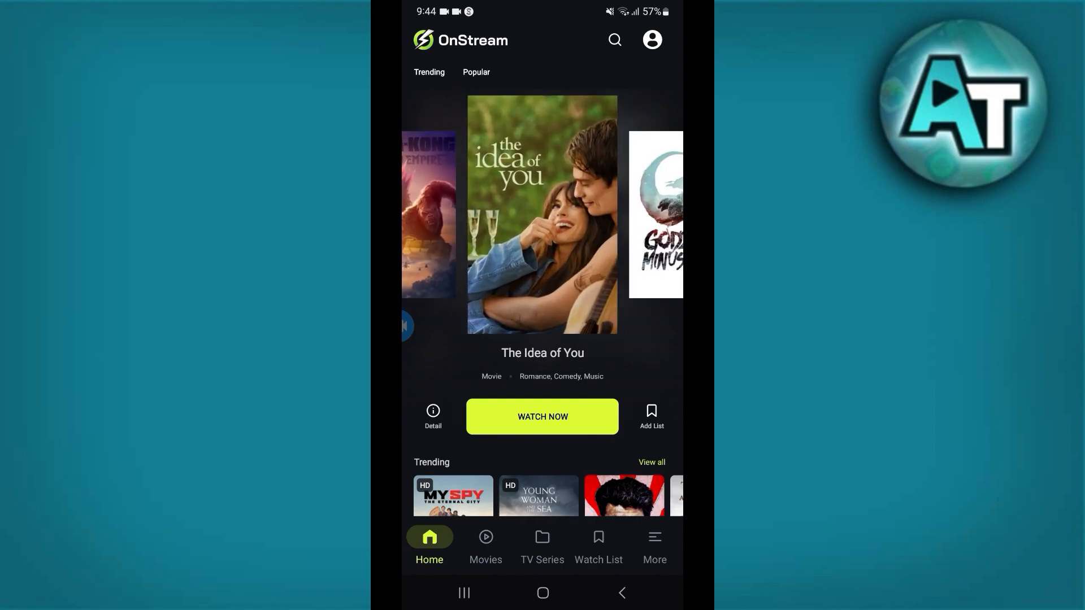
Step: Close all recent apps including OnStream, then open Settings from the app drawer
{"action": "left_click", "coordinate": [464, 592]}
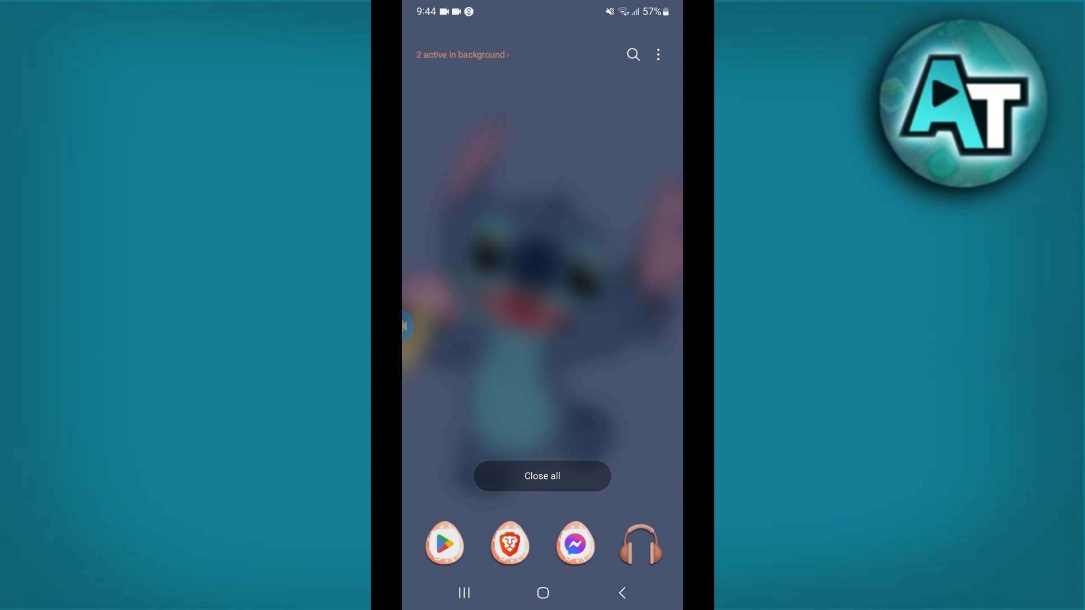
{"action": "left_click", "coordinate": [543, 593]}
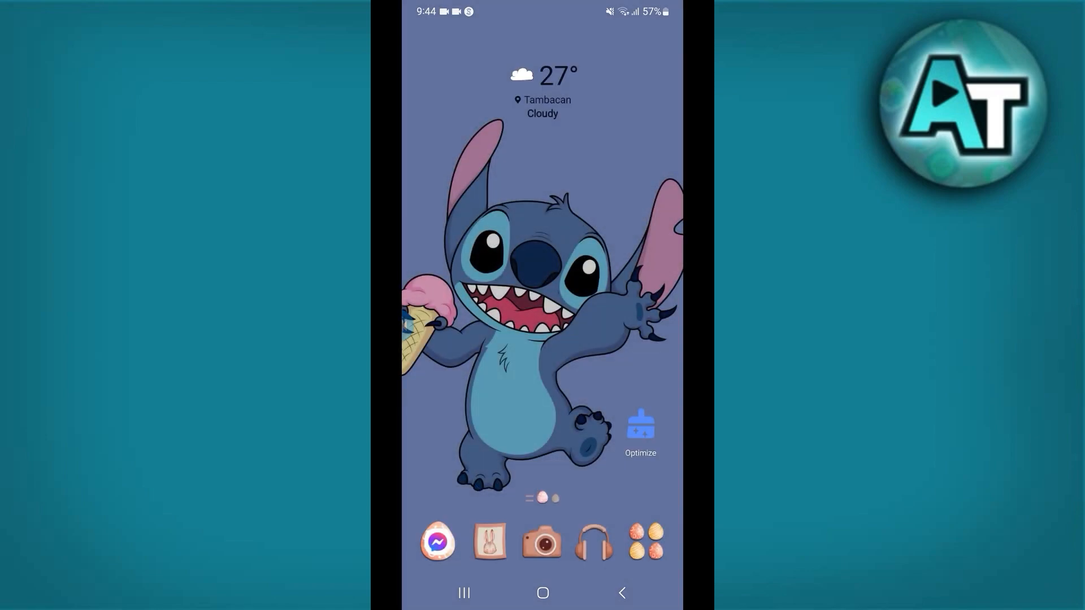
{"action": "scroll", "scroll_direction": "up", "scroll_amount": 3}
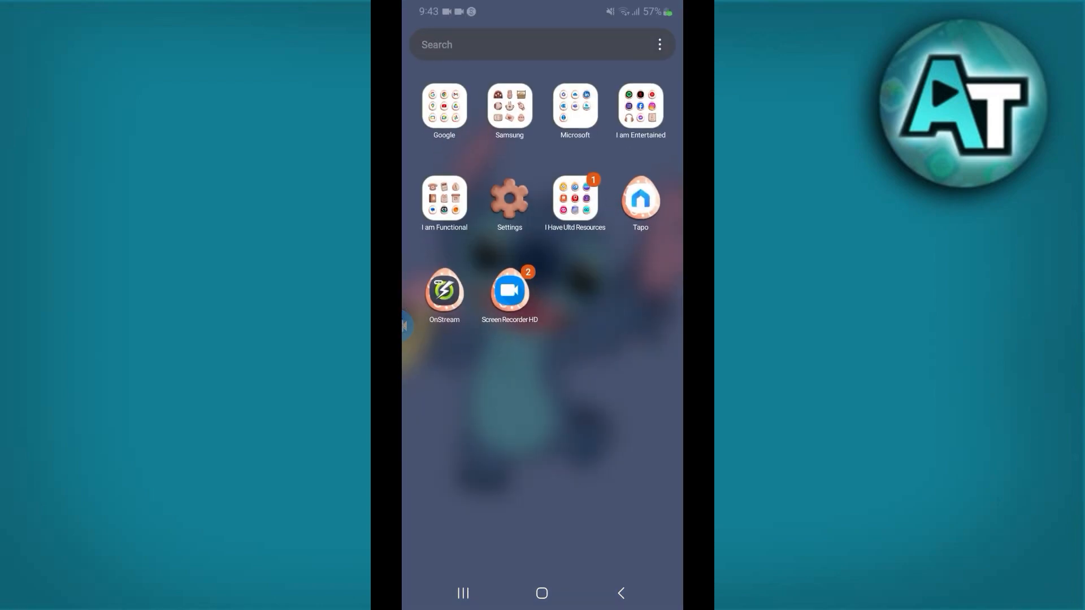
{"action": "left_click", "coordinate": [443, 294]}
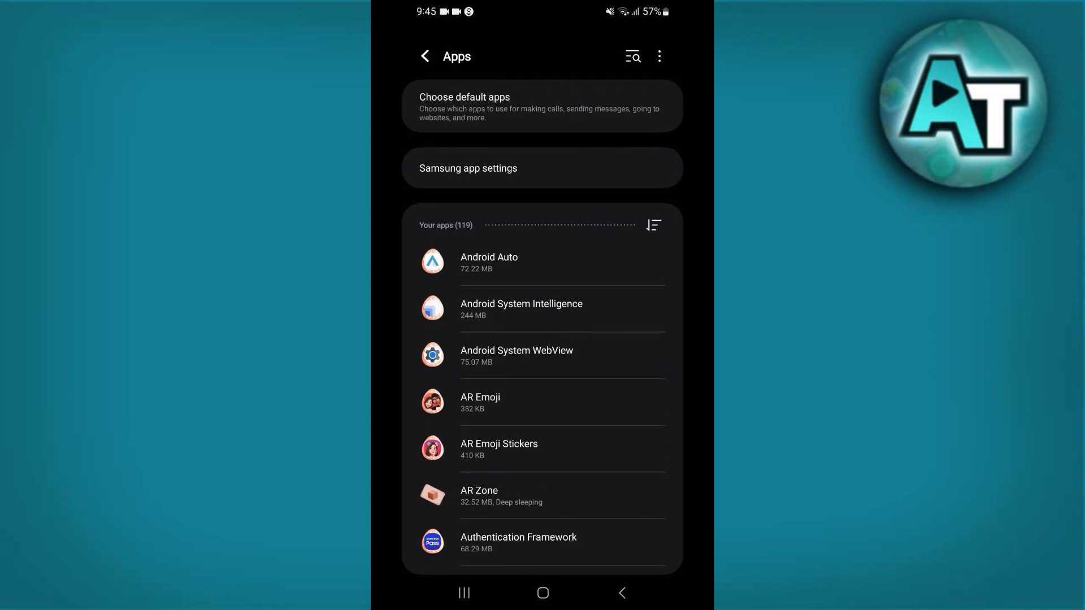
Step: Search the Apps list for 'onst' to open OnStream's App info page
{"action": "type", "text": "on"}
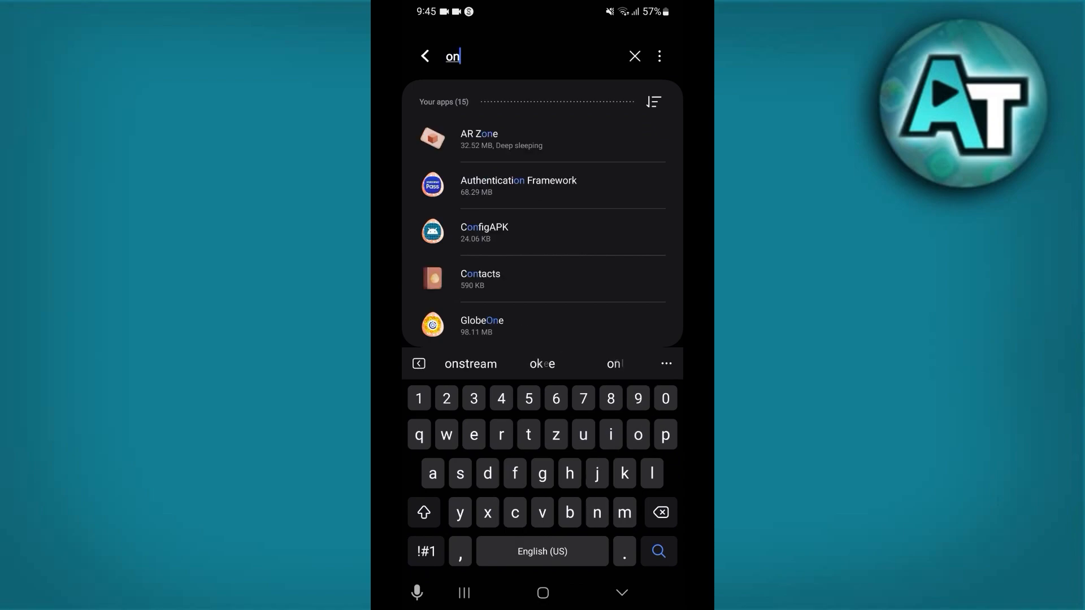
{"action": "type", "text": "st"}
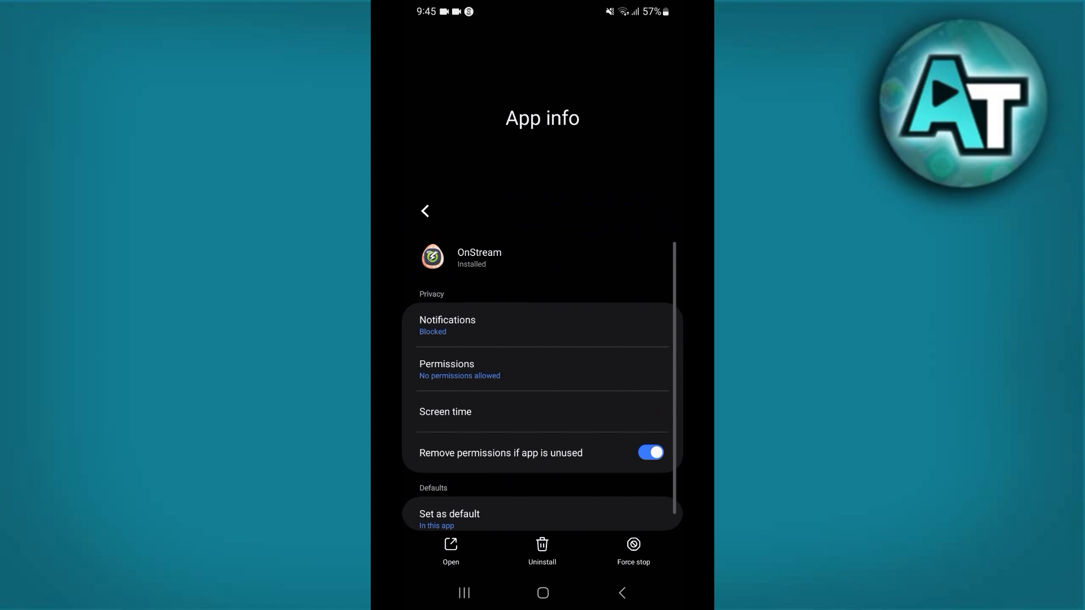
Step: Clear OnStream's cache from its Storage page
{"action": "scroll", "scroll_direction": "up", "scroll_amount": 3}
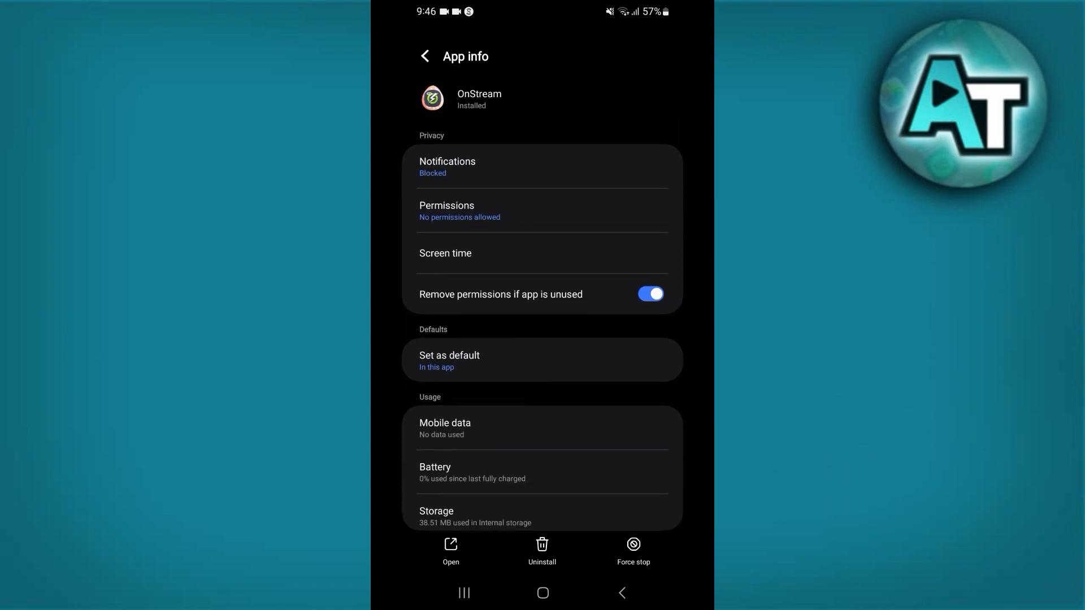
{"action": "scroll", "scroll_direction": "up", "scroll_amount": 3}
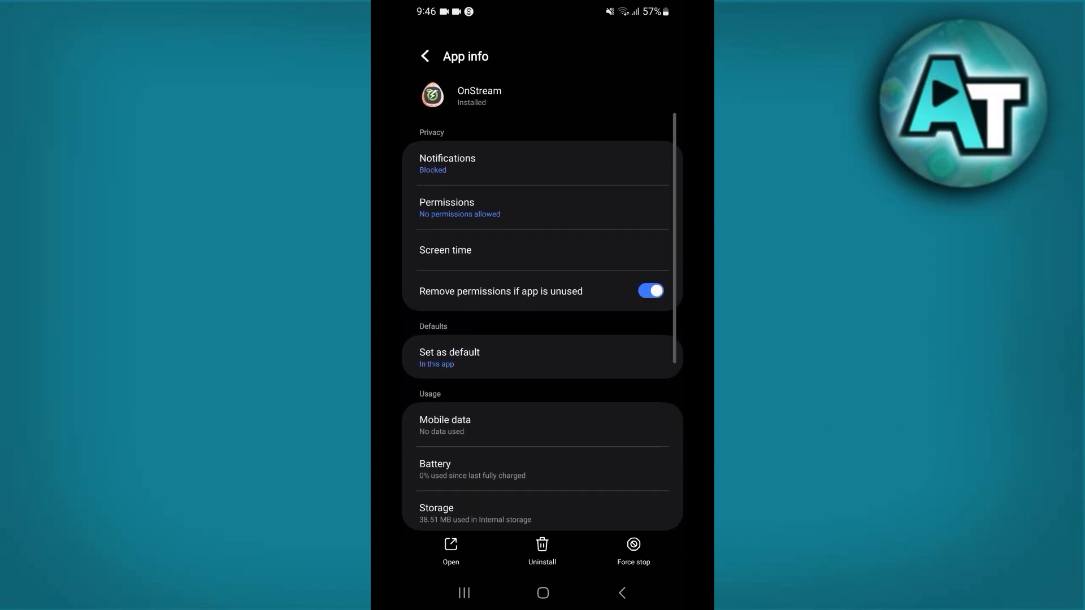
{"action": "scroll", "scroll_direction": "up", "scroll_amount": 3}
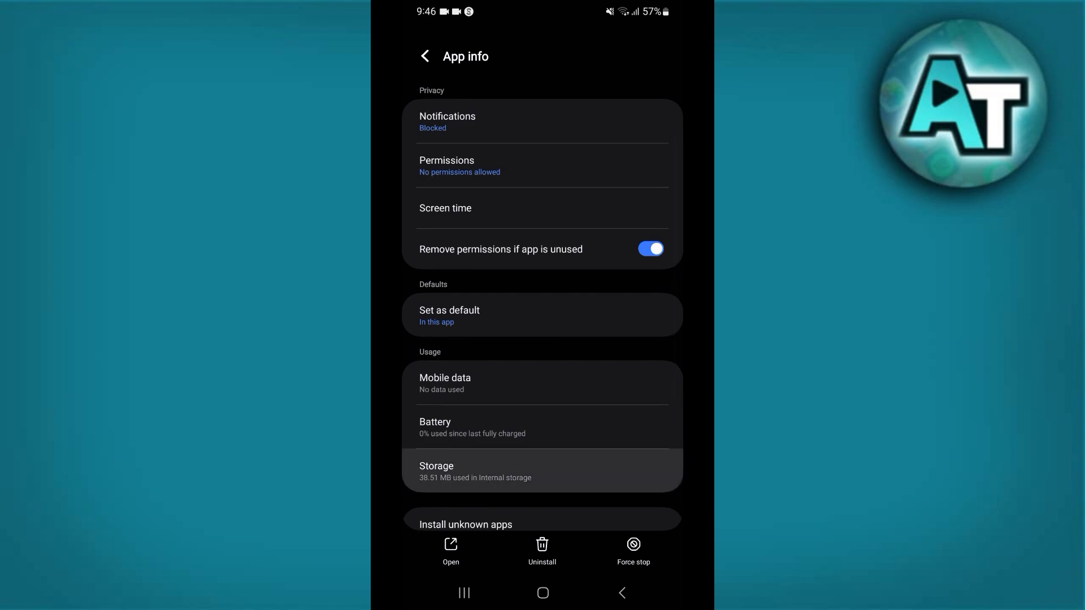
{"action": "left_click", "coordinate": [542, 472]}
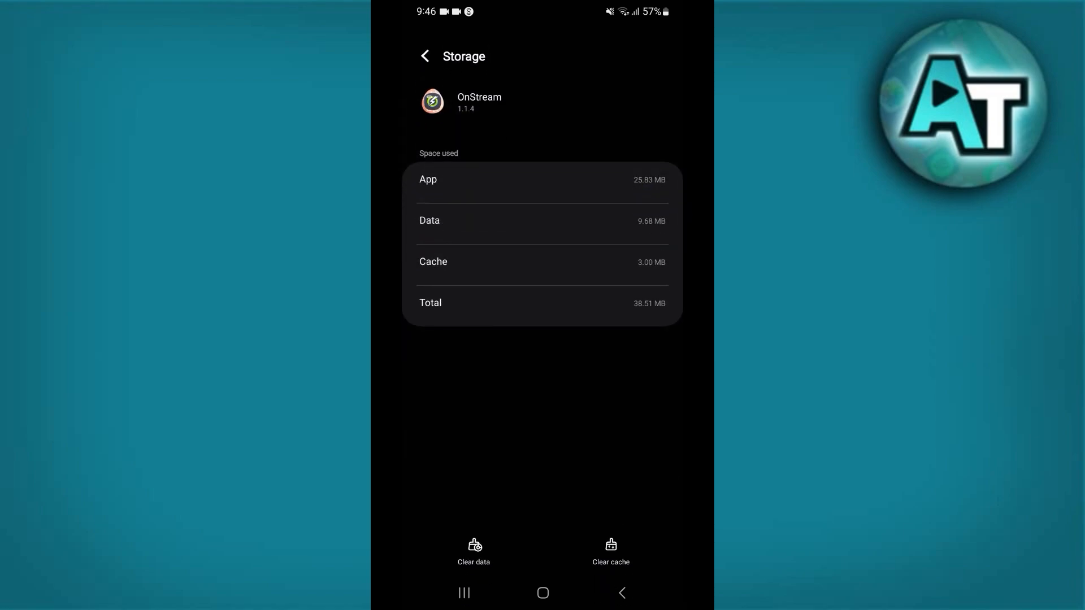
{"action": "left_click", "coordinate": [610, 551]}
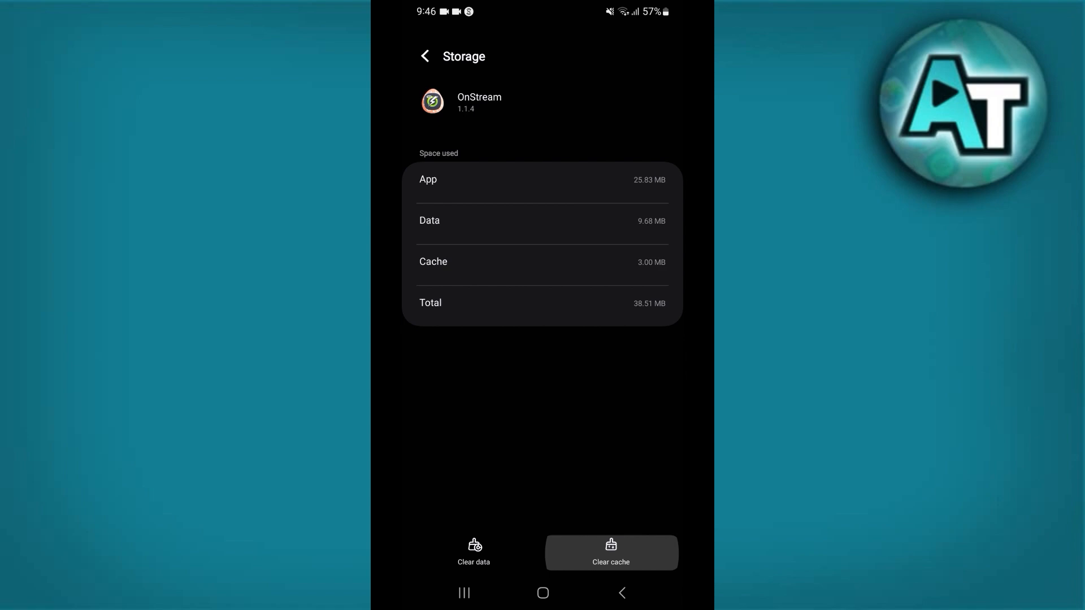
{"action": "left_click", "coordinate": [610, 552]}
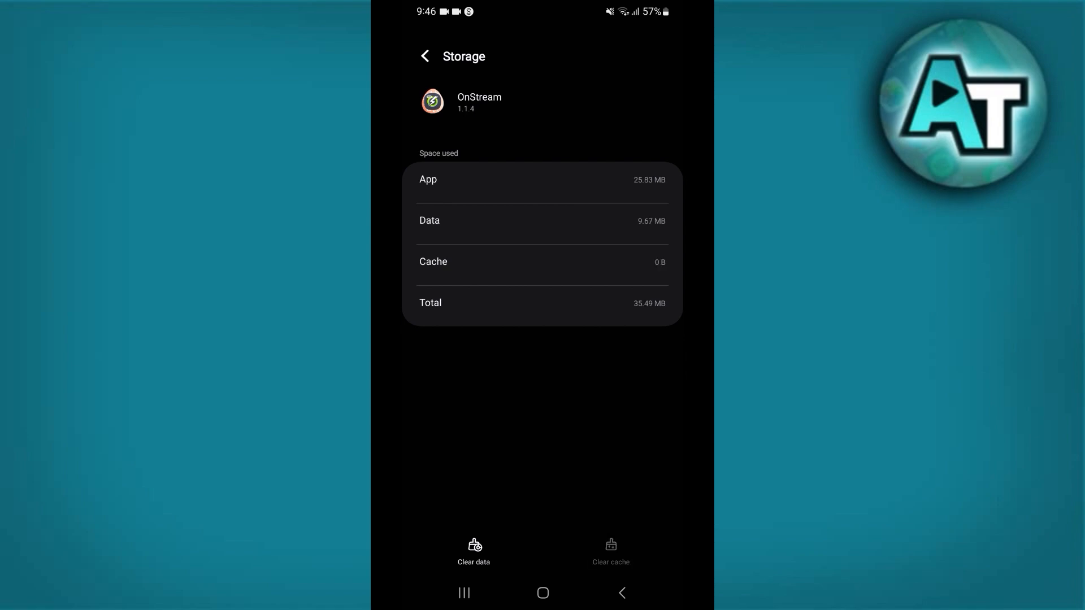
Step: Clear OnStream's data, confirm Delete, and leave the storage page
{"action": "left_click", "coordinate": [474, 552]}
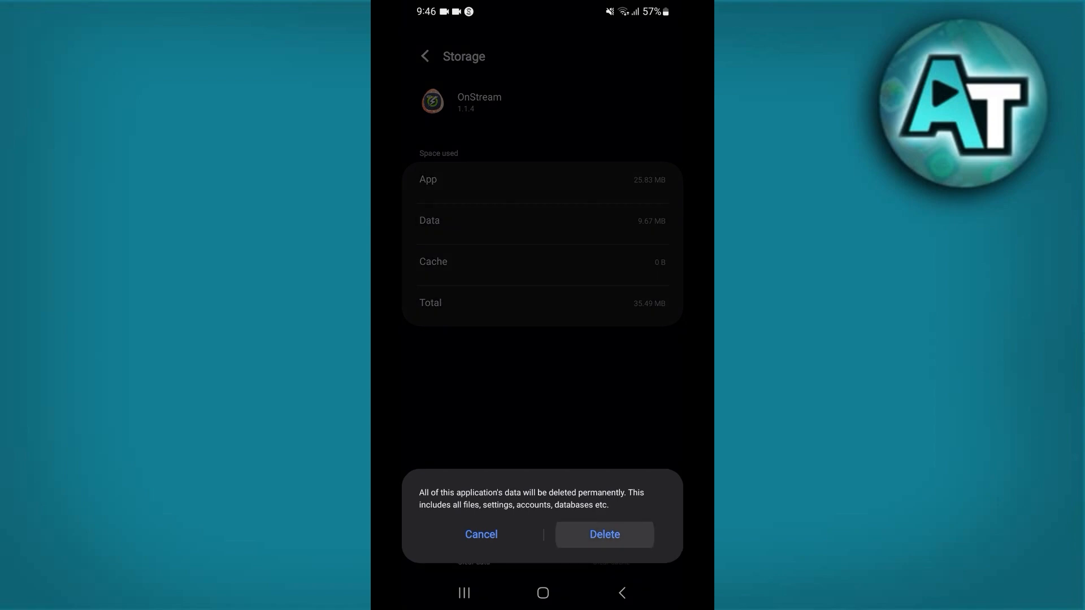
{"action": "left_click", "coordinate": [603, 534]}
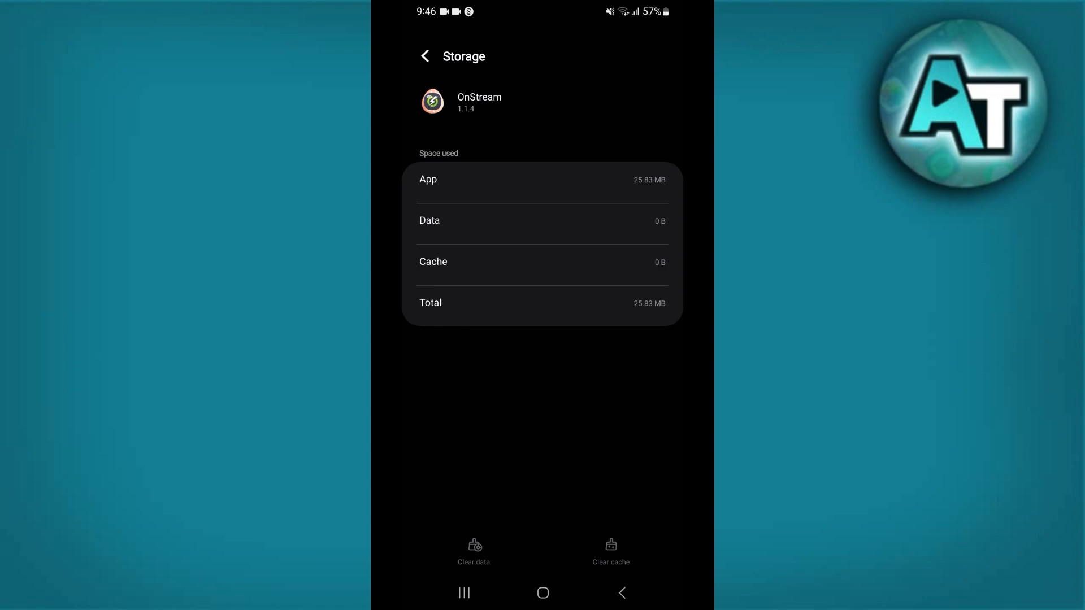
{"action": "left_click", "coordinate": [425, 56]}
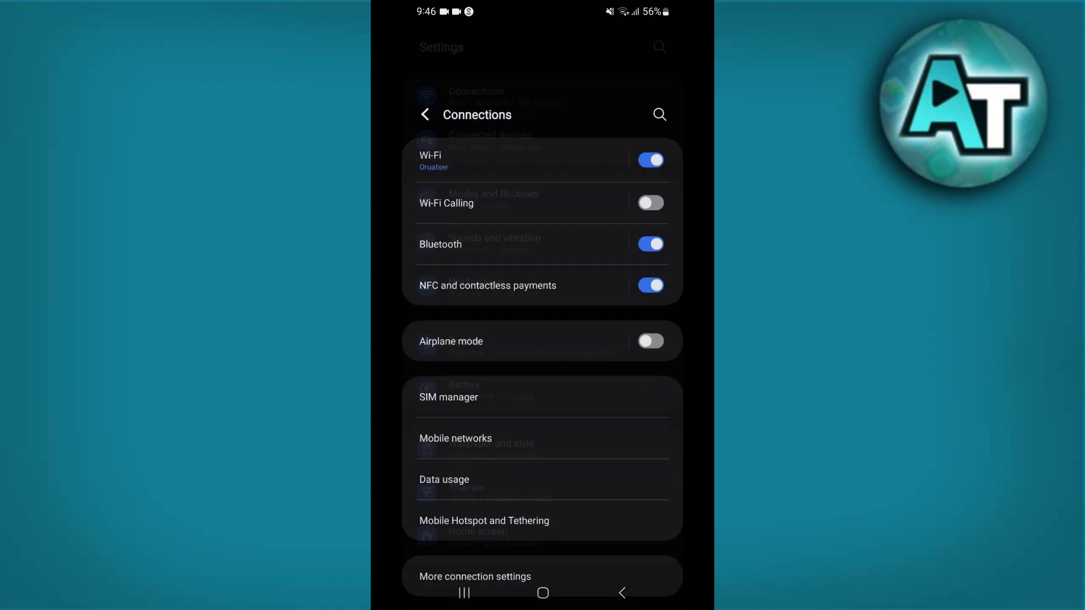
Step: Toggle Wi-Fi off and back on in Connections
{"action": "scroll", "scroll_direction": "up", "scroll_amount": 3}
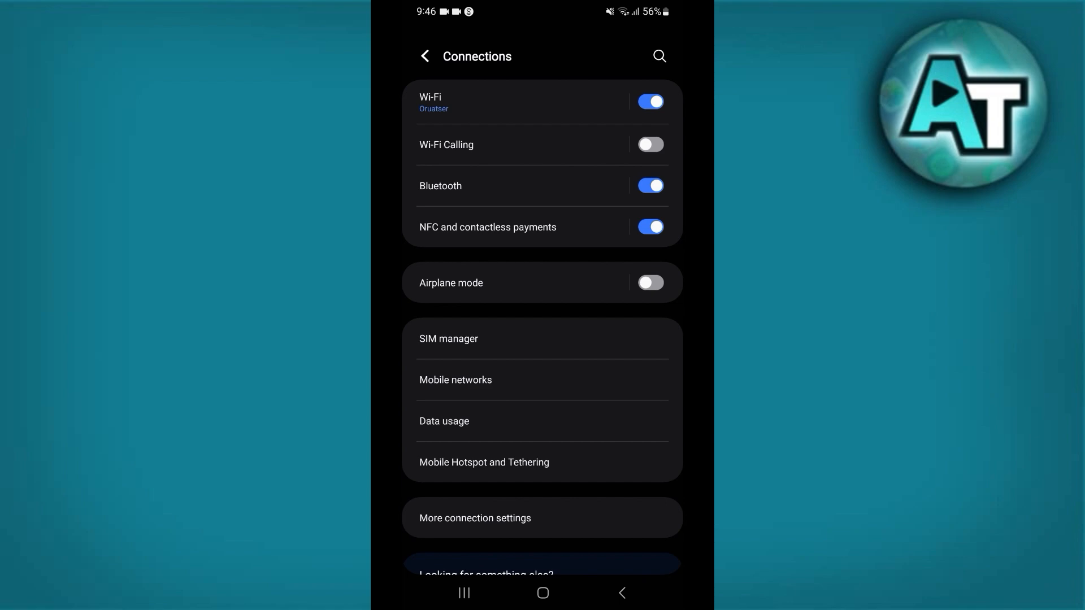
{"action": "left_click", "coordinate": [648, 102]}
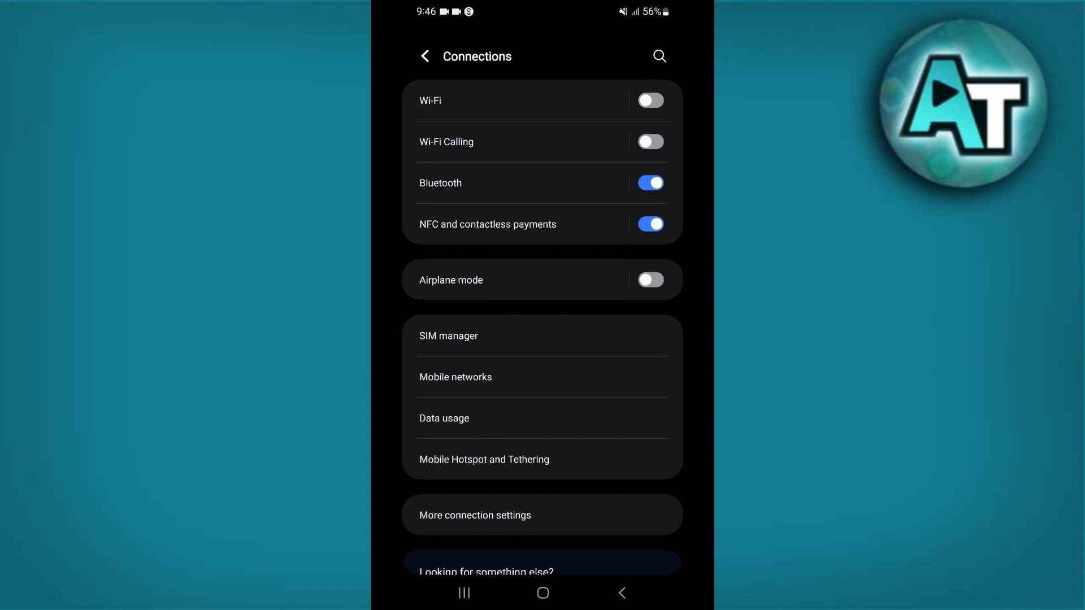
{"action": "left_click", "coordinate": [650, 101]}
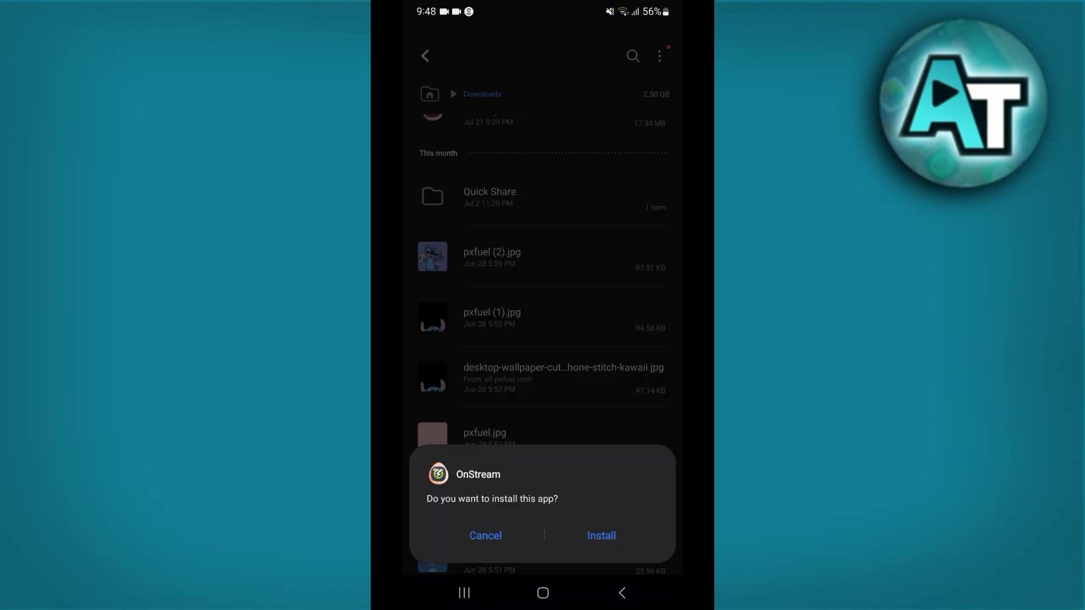
Step: Confirm Install for the OnStream APK from Downloads
{"action": "left_click", "coordinate": [600, 535]}
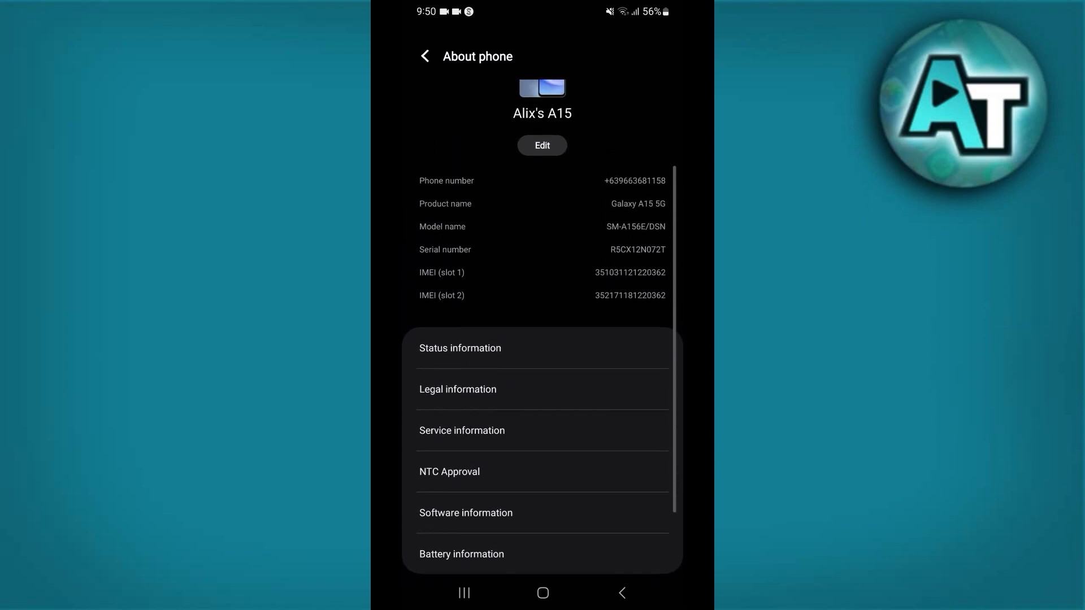
Step: Scroll through the About phone details, then go back
{"action": "scroll", "scroll_direction": "down", "scroll_amount": 3}
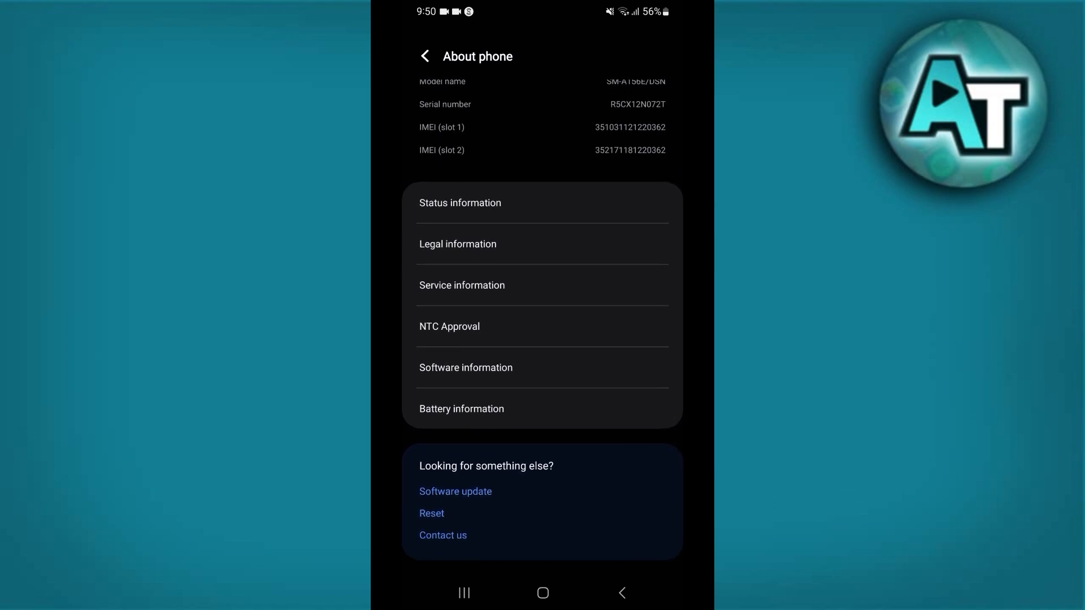
{"action": "left_click", "coordinate": [425, 56]}
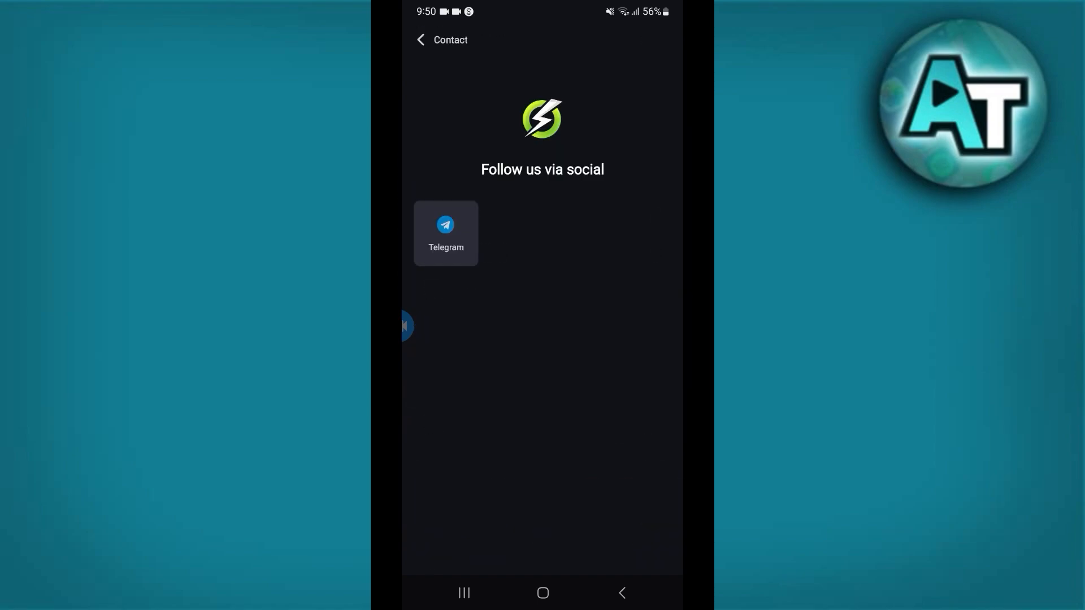
Step: Leave Contact, return to Home, and scroll until Latest movies and TV posters load
{"action": "left_click", "coordinate": [445, 232]}
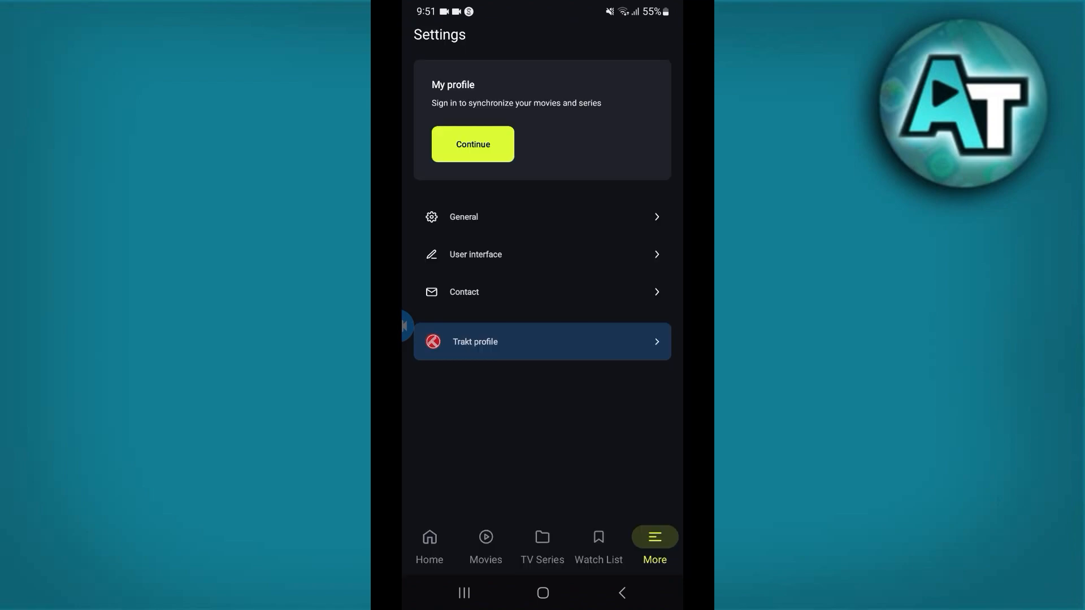
{"action": "left_click", "coordinate": [472, 144]}
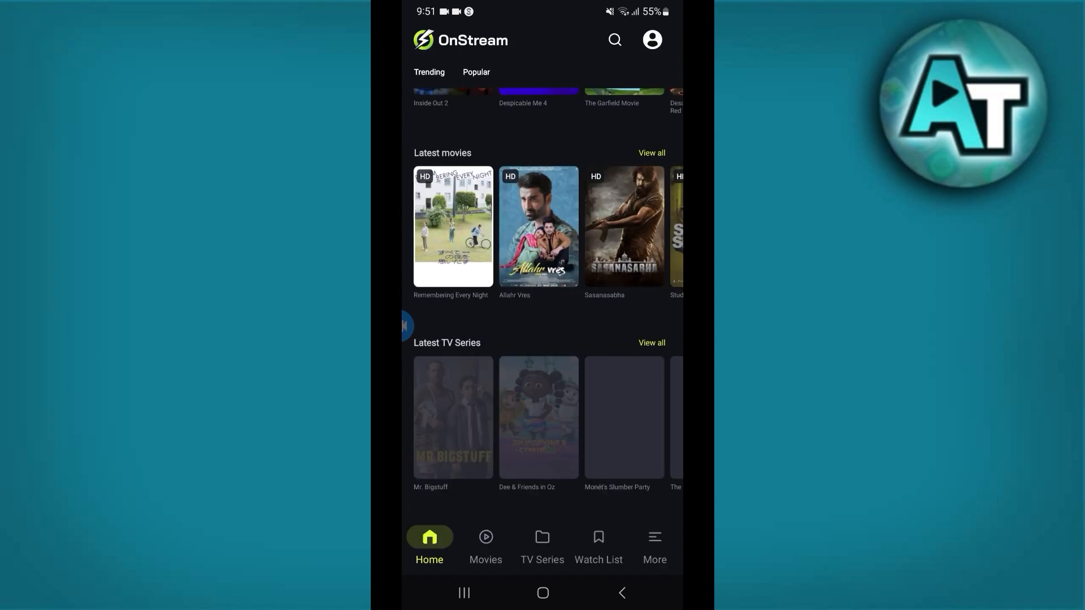
{"action": "scroll", "scroll_direction": "up", "scroll_amount": 3}
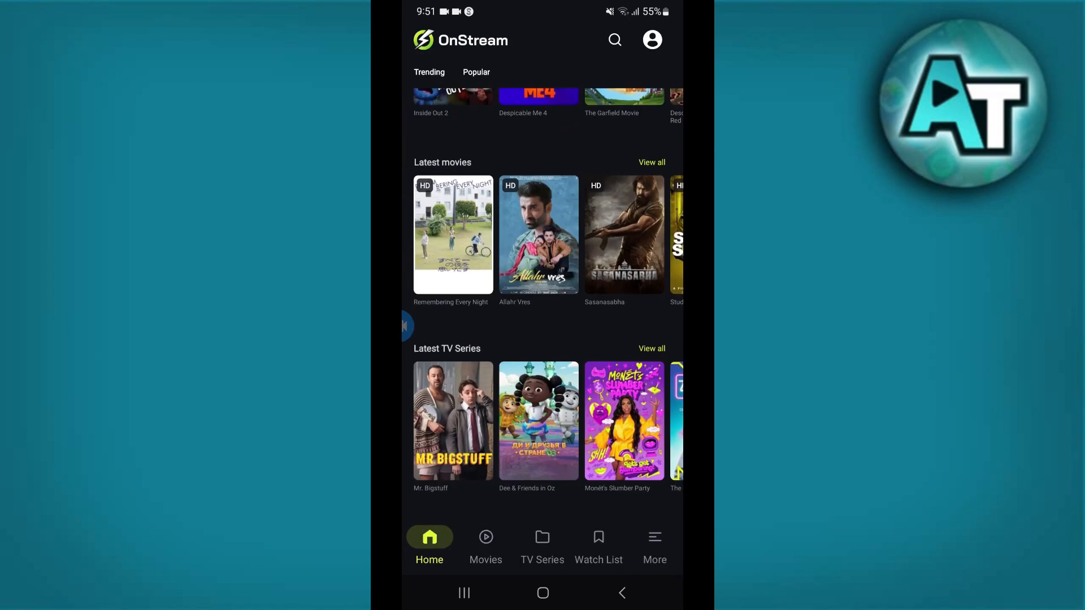